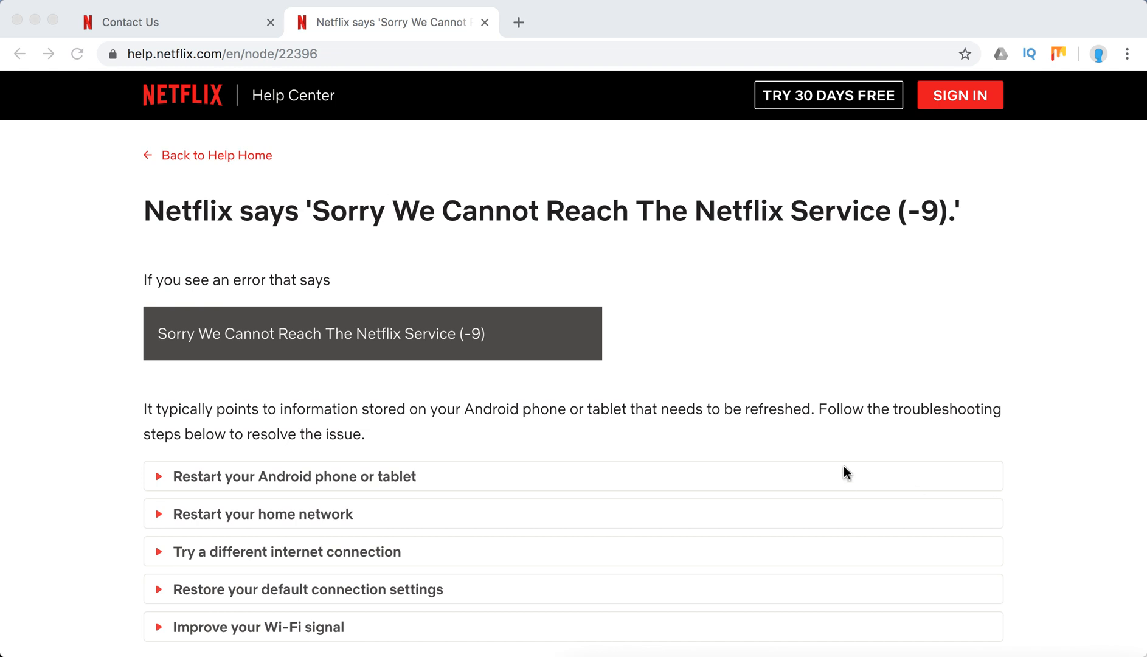
# - Expand 'Restart your Android phone or tablet' and read through its steps
pyautogui.scroll(-3)
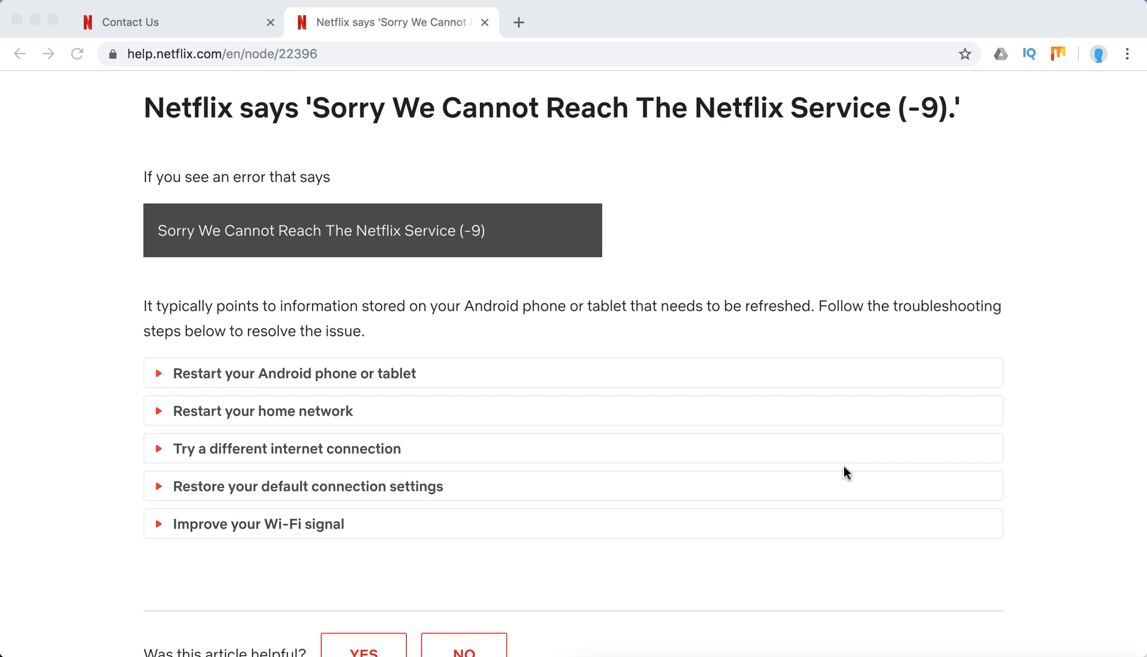
pyautogui.moveTo(939, 124)
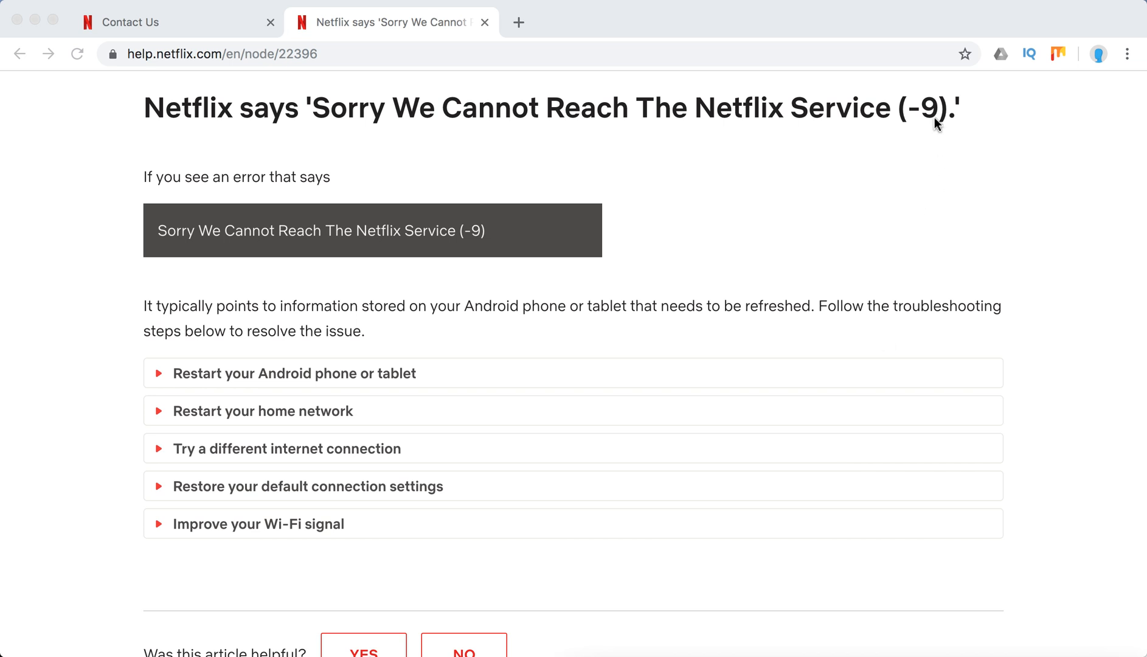
pyautogui.moveTo(618, 249)
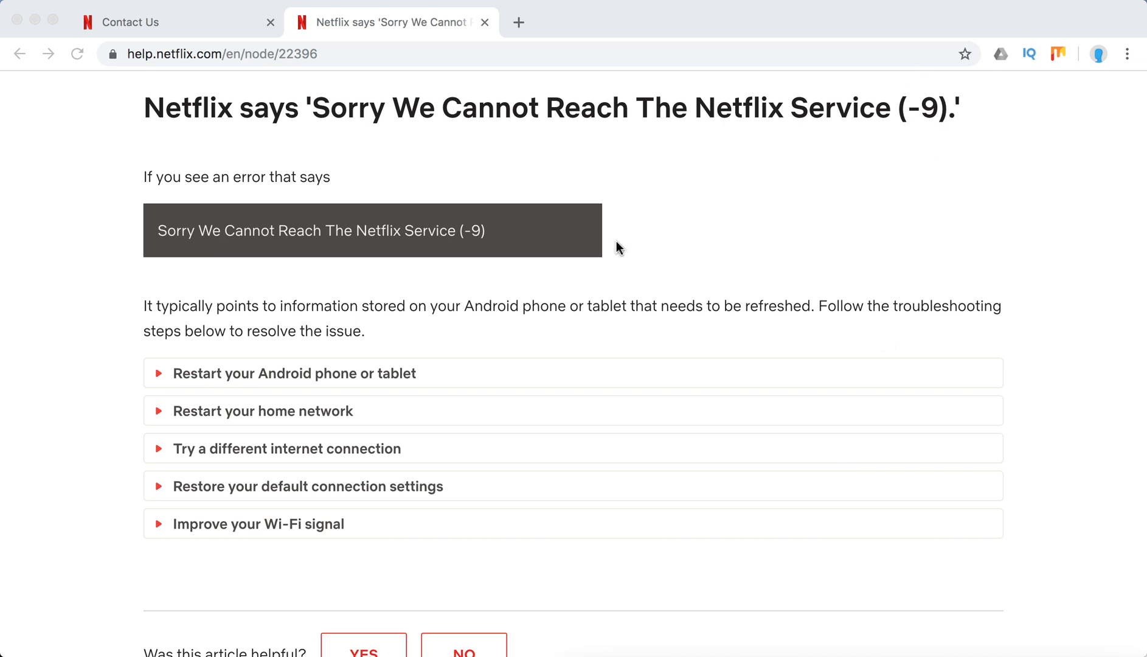
pyautogui.moveTo(333, 381)
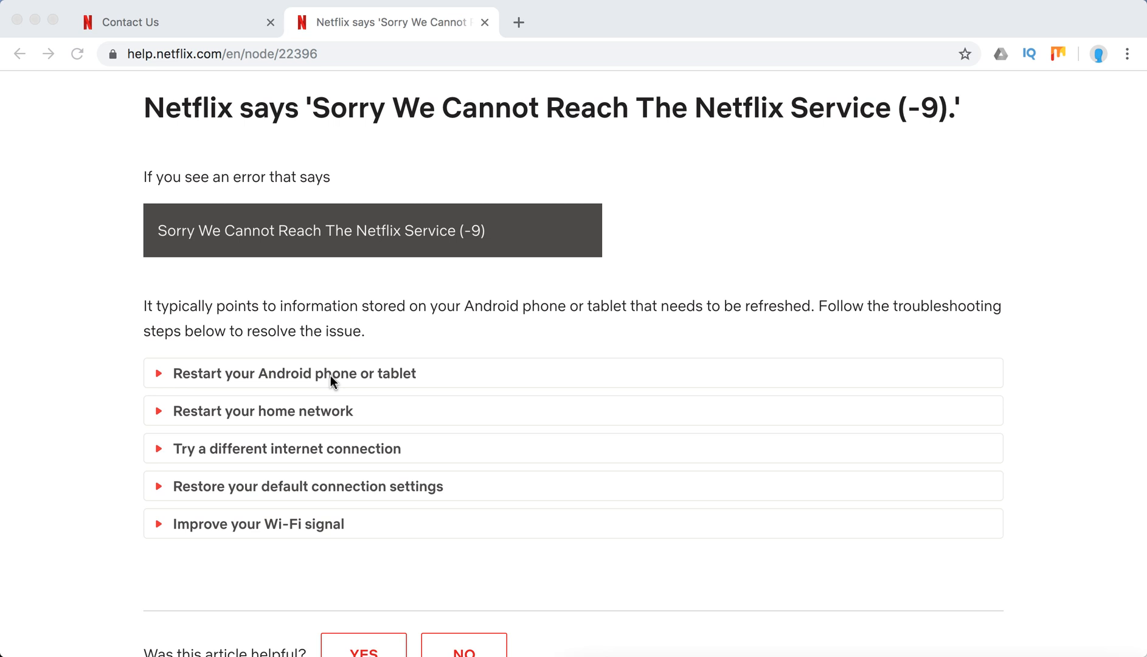
pyautogui.click(293, 373)
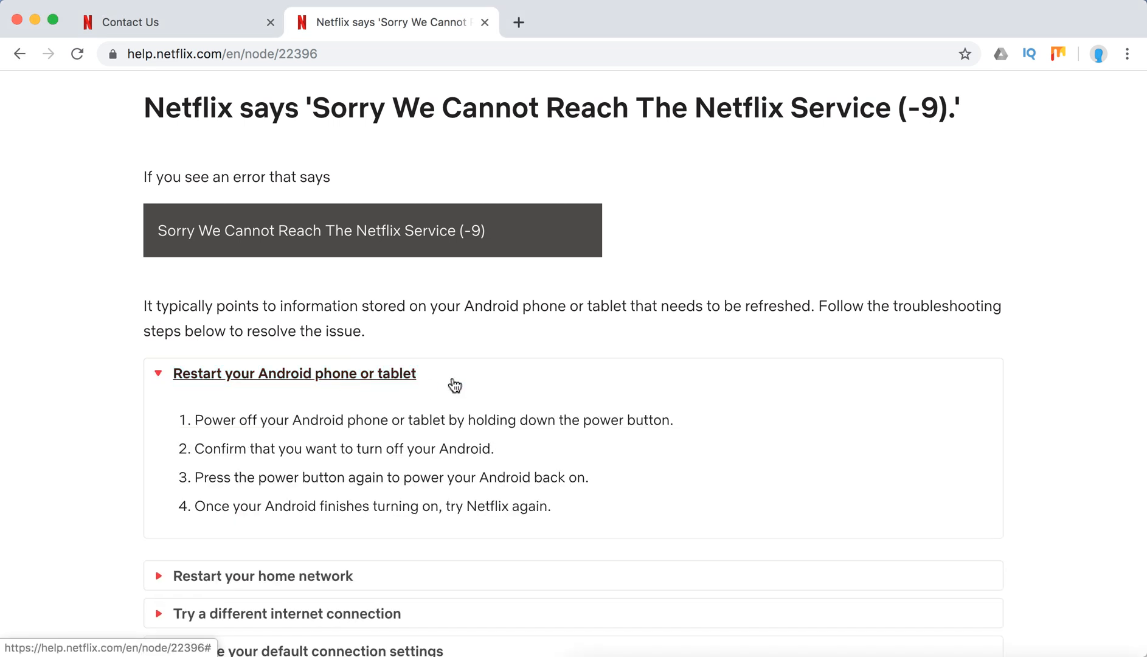
pyautogui.scroll(-3)
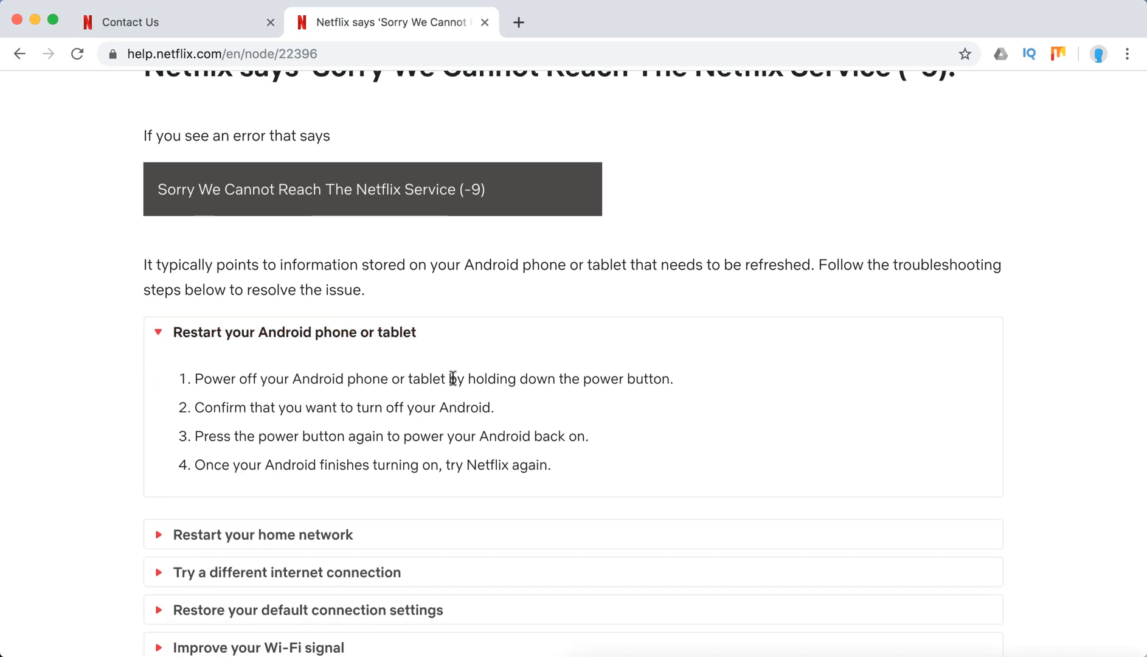
pyautogui.scroll(-3)
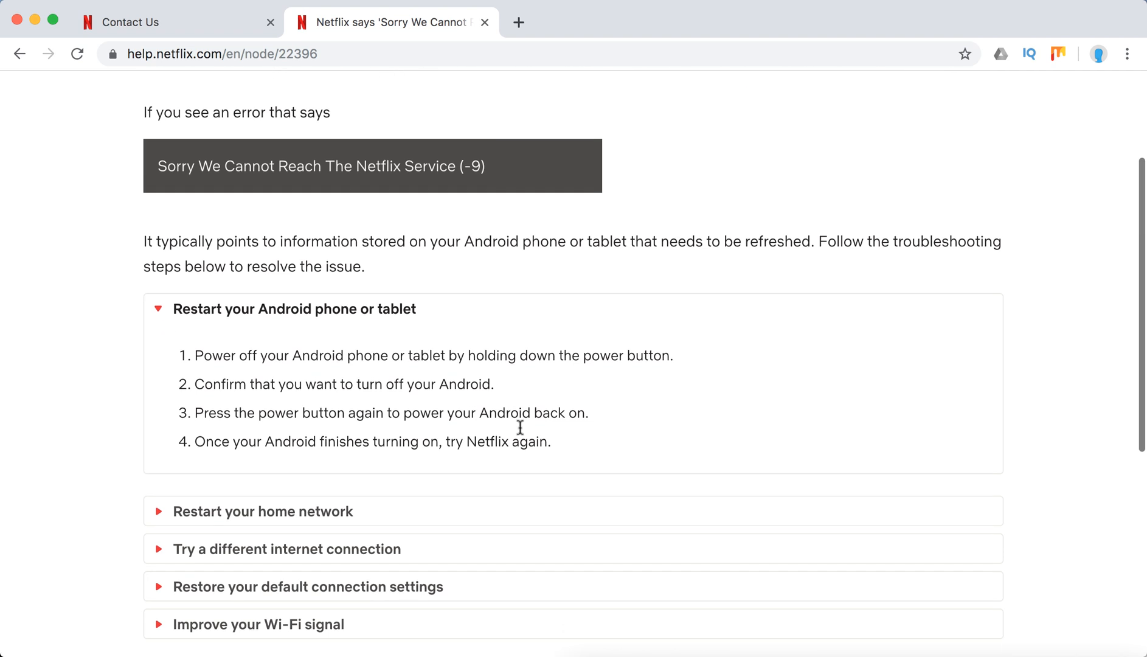
pyautogui.scroll(-3)
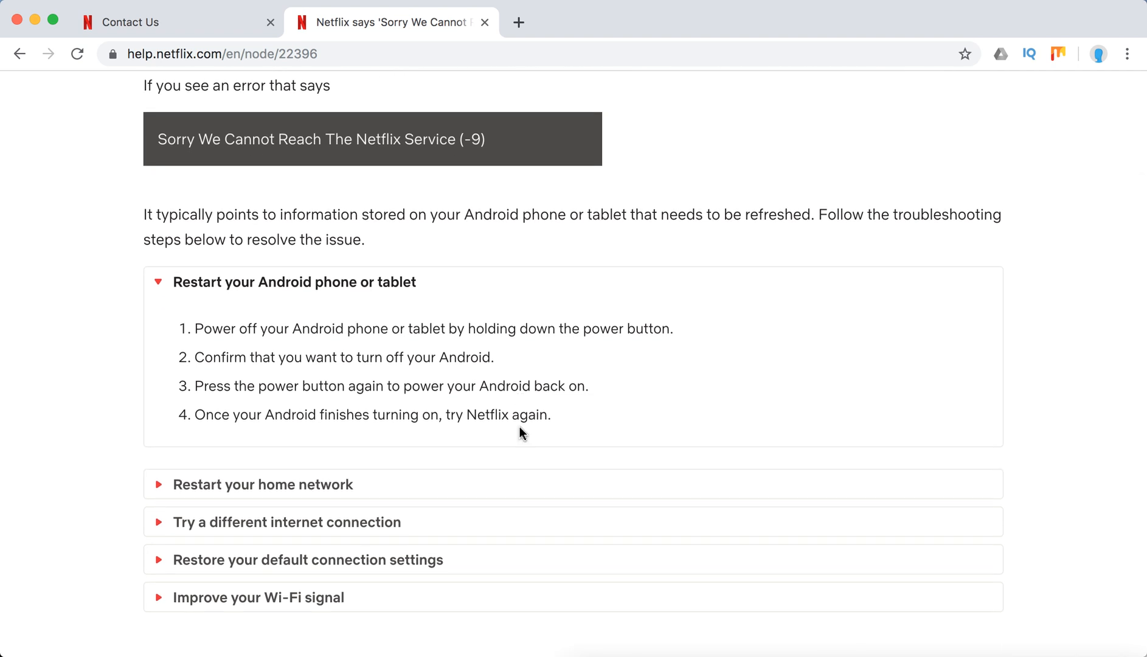
pyautogui.moveTo(522, 323)
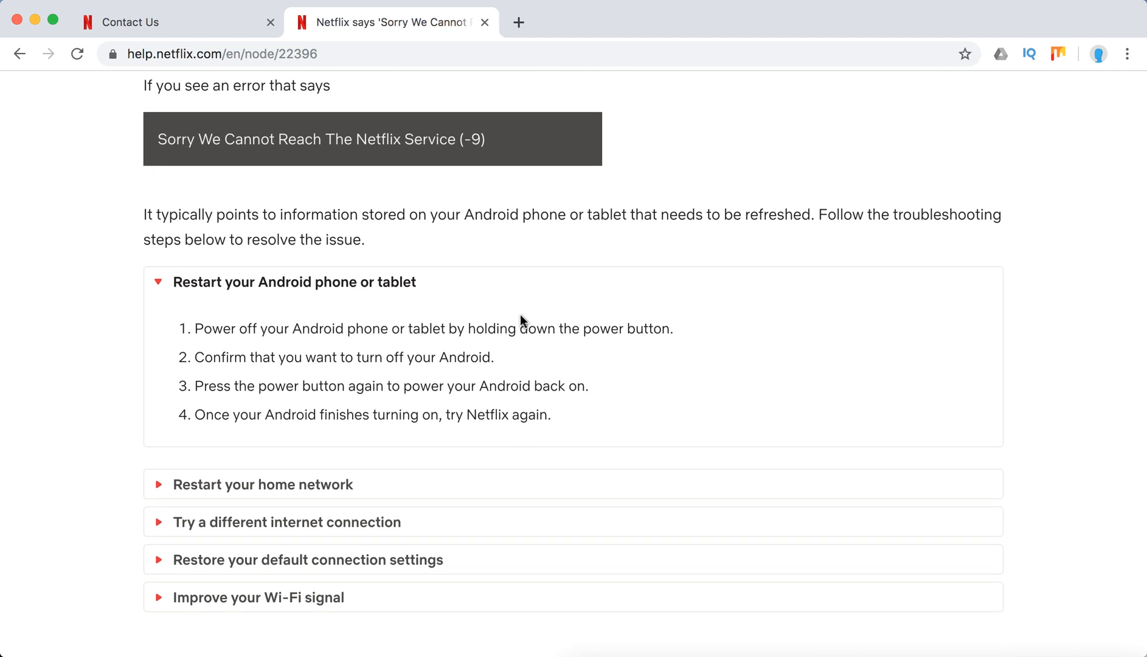
pyautogui.scroll(-3)
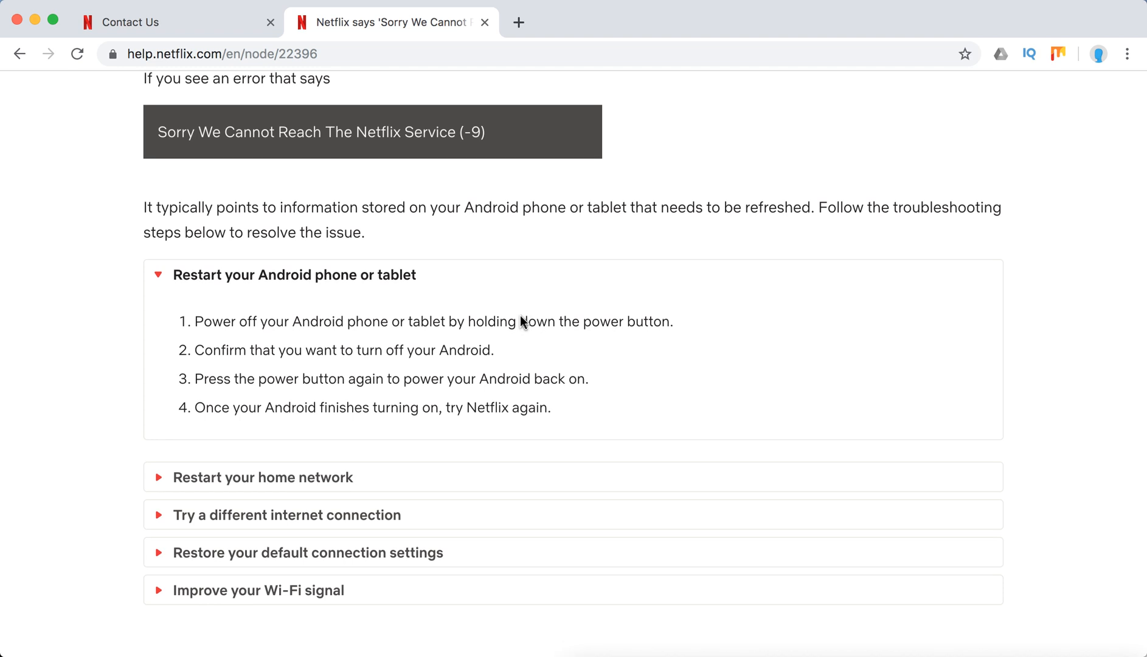
pyautogui.scroll(-3)
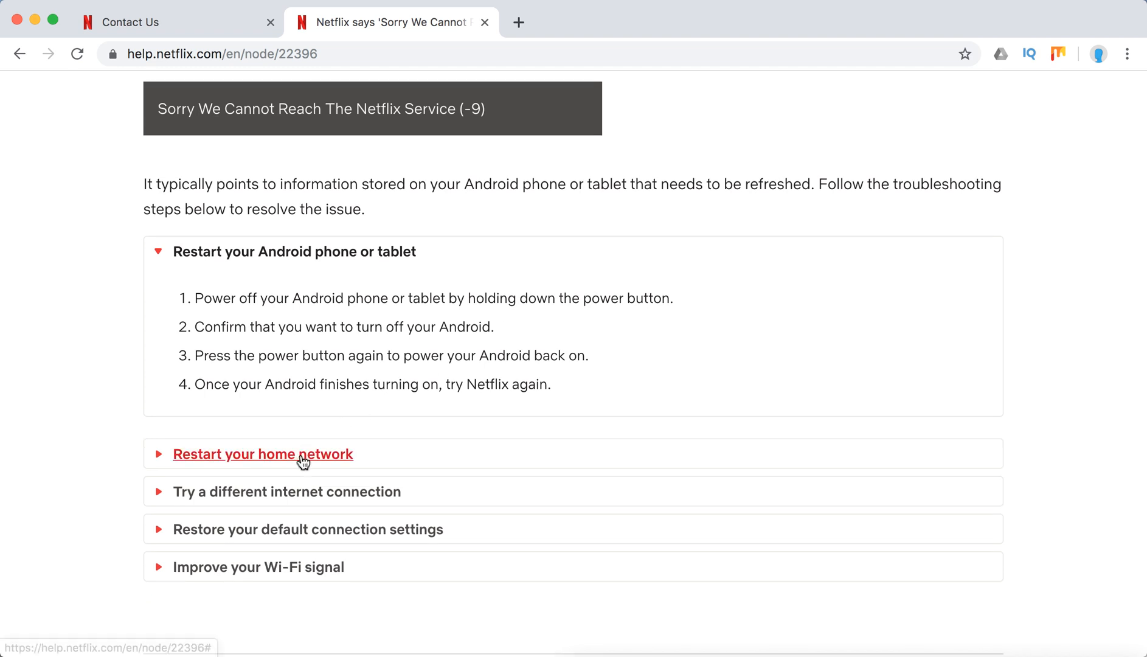
# - Expand 'Restart your home network' and view its illustrated steps
pyautogui.click(261, 454)
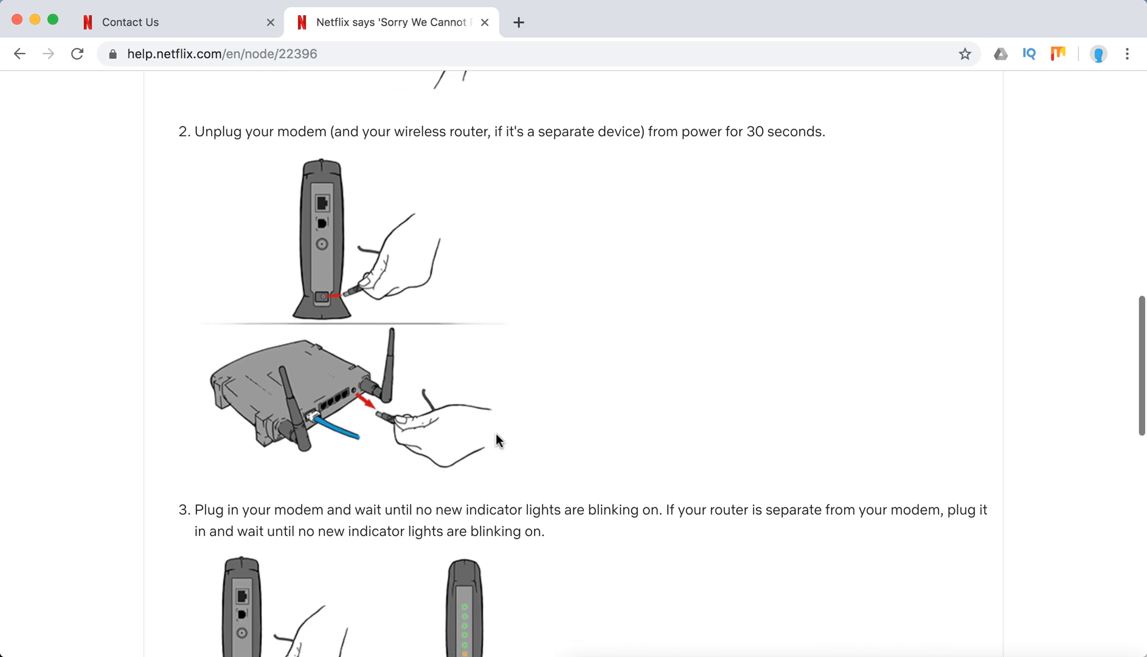
pyautogui.scroll(-3)
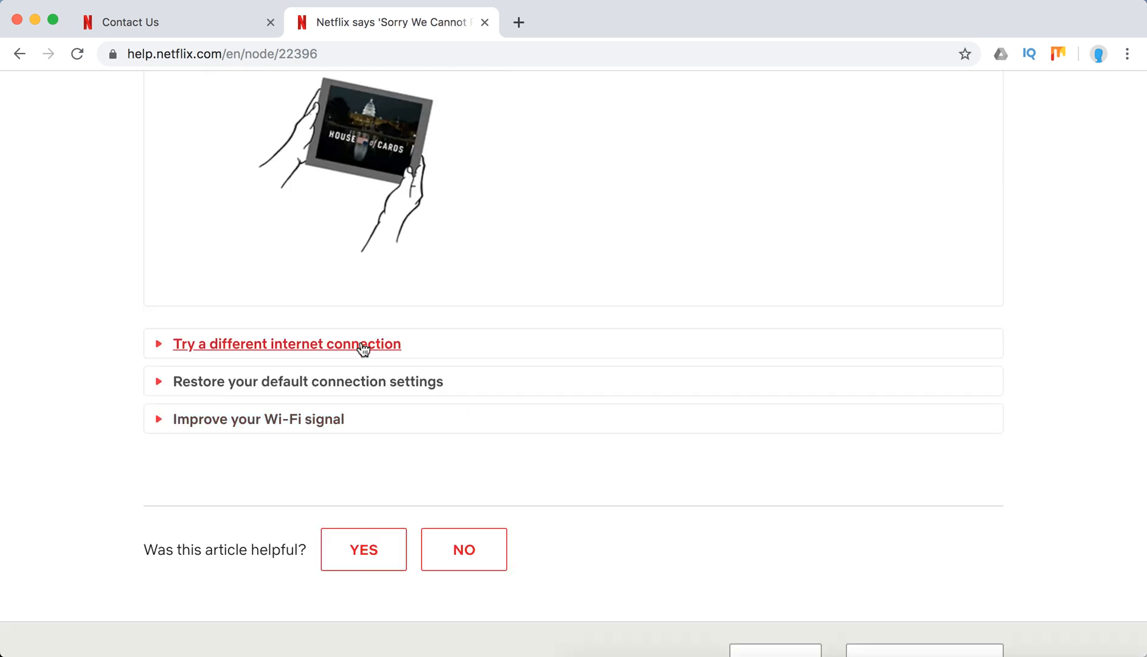
# - Expand 'Try a different internet connection' and 'Restore your default connection settings' advice
pyautogui.click(286, 344)
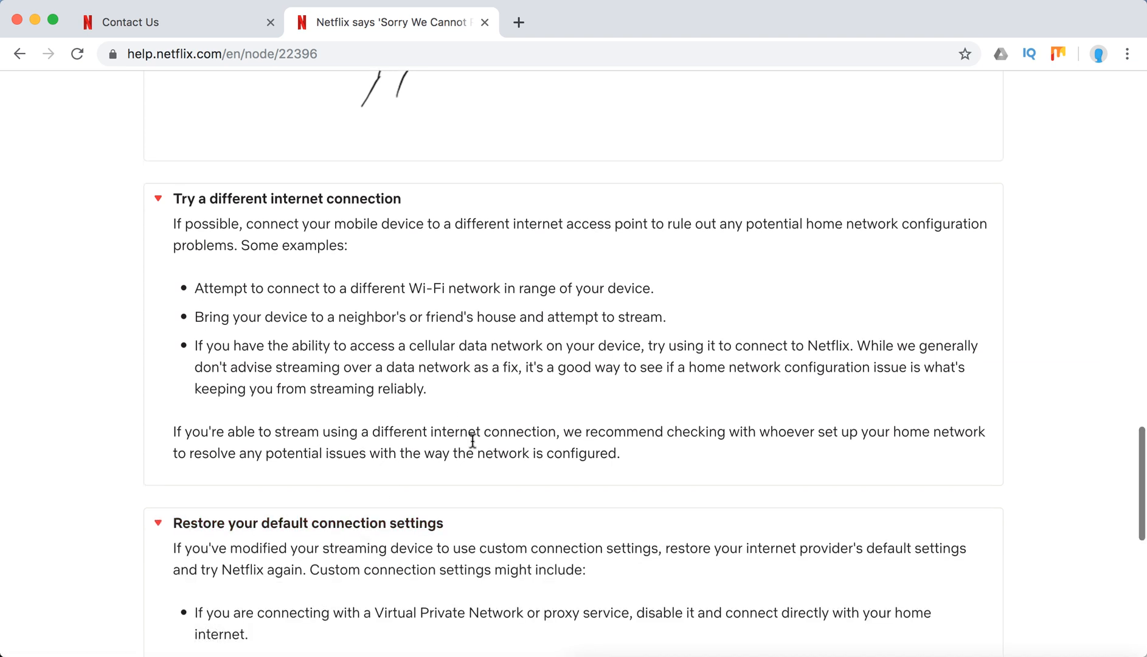
pyautogui.scroll(-3)
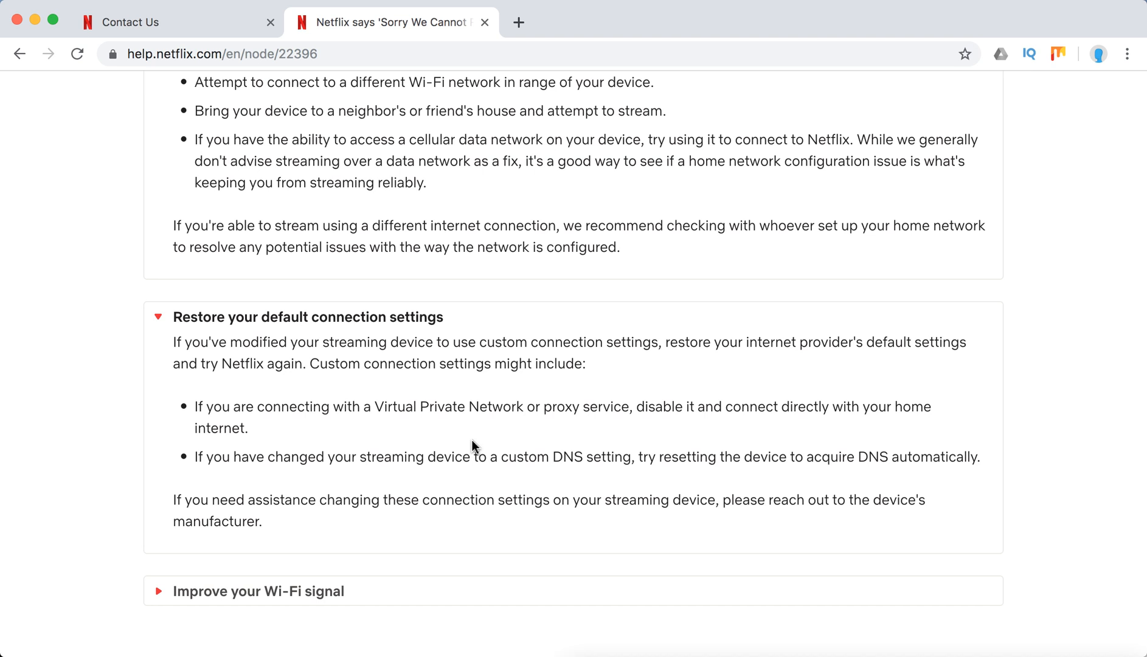
# - Read through the expanded 'Improve your Wi-Fi signal' suggestions so all five sections are open
pyautogui.scroll(-3)
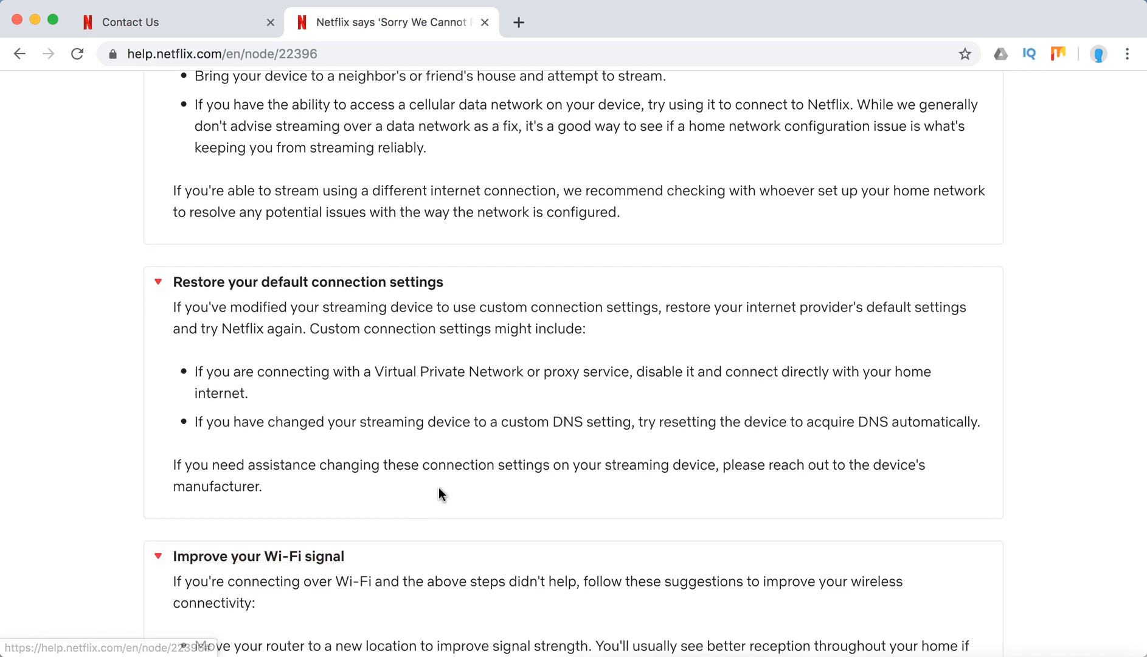
pyautogui.scroll(-3)
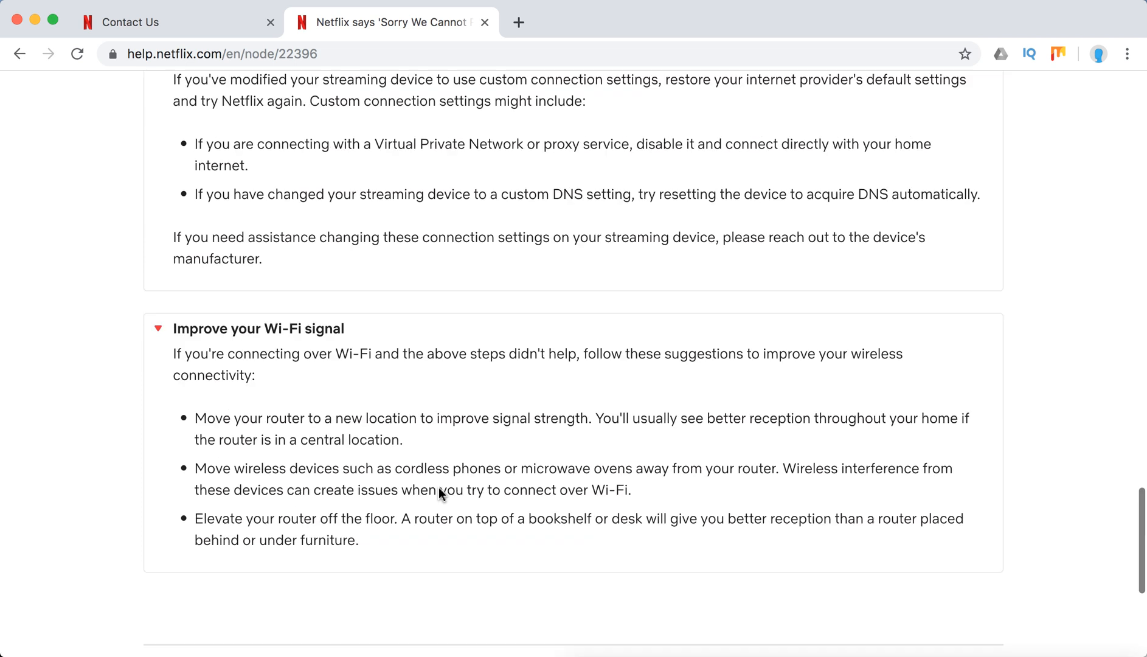
pyautogui.scroll(-3)
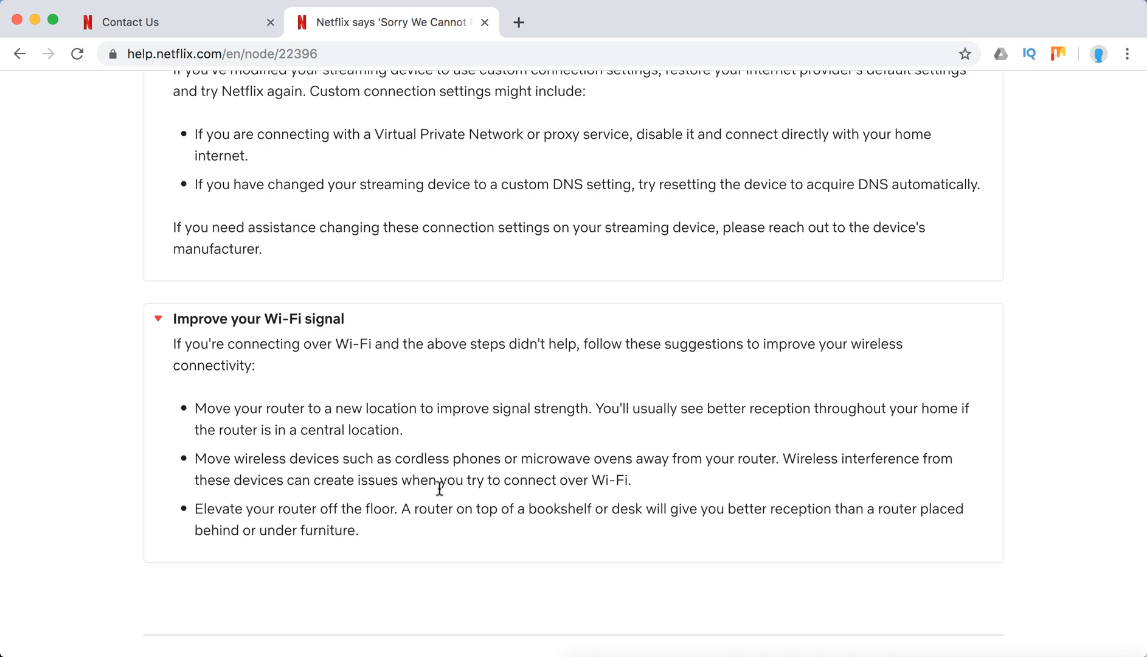
# - Reach the 'Want to contact us?' bar with Call Us and Start Live Chat options
pyautogui.scroll(-3)
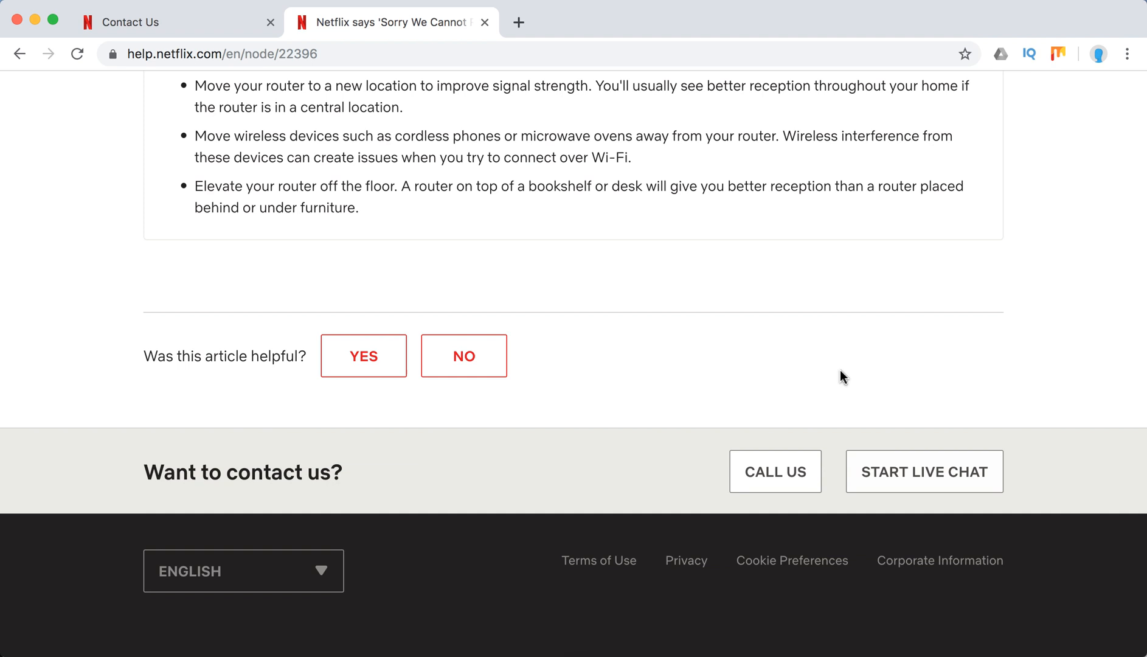
pyautogui.moveTo(649, 381)
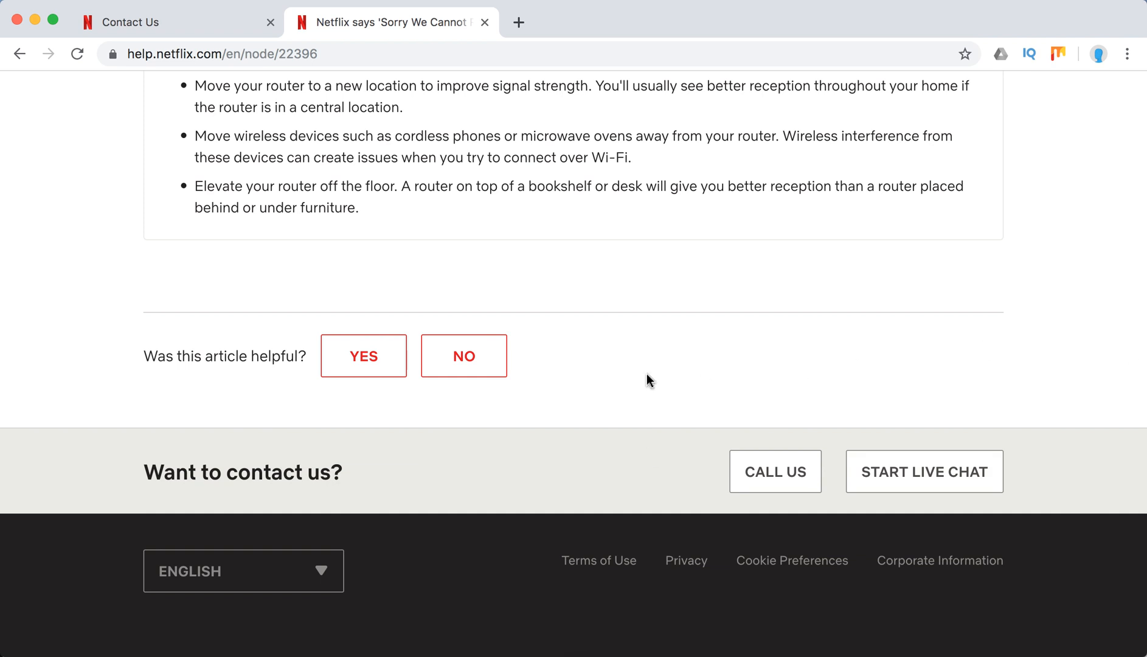
pyautogui.scroll(3)
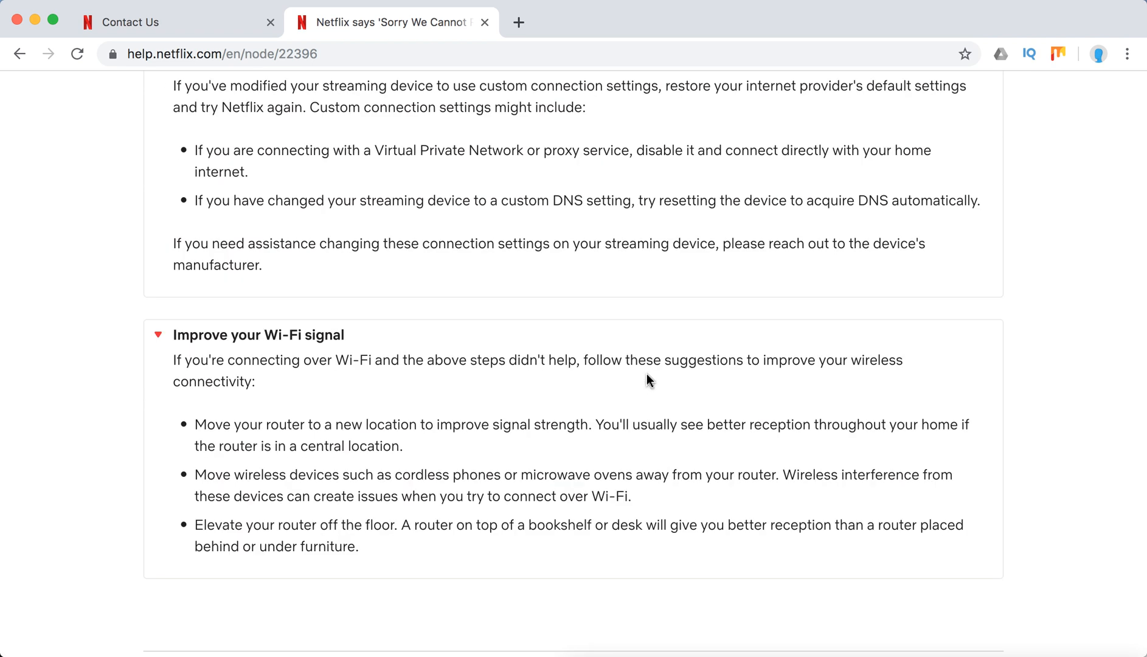
pyautogui.scroll(-3)
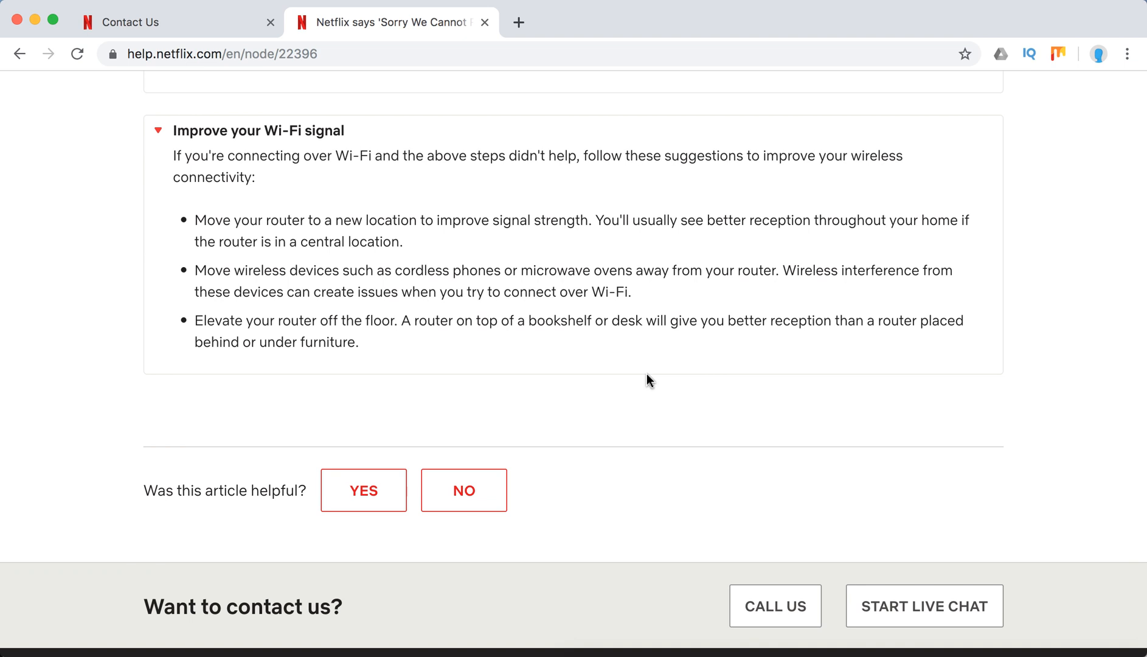